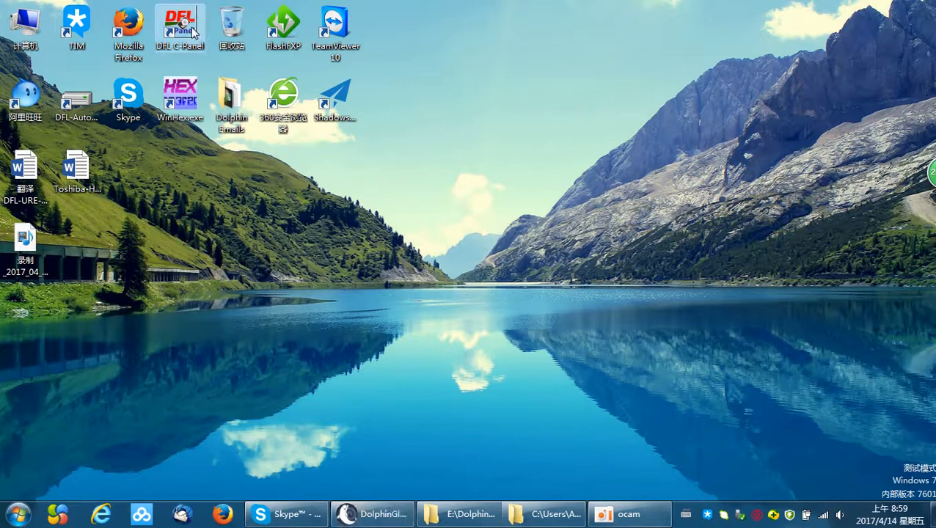
# - Launch DFL cPanel from the desktop to reach the module chooser for SATA 0
pyautogui.doubleClick(180, 22)
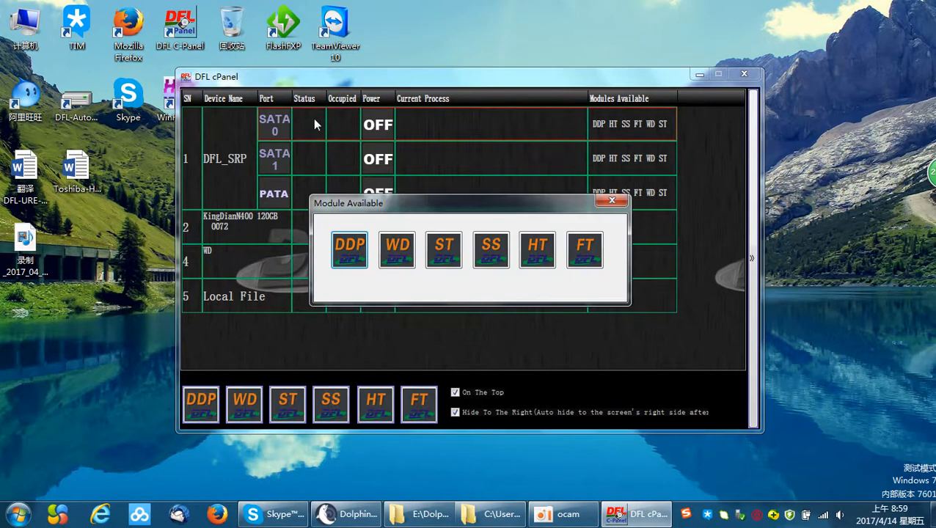
pyautogui.moveTo(537, 249)
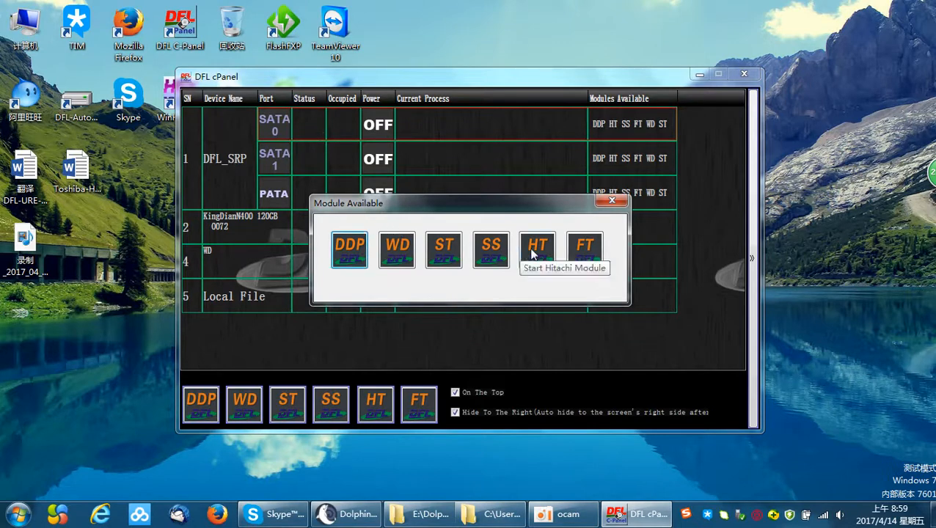
pyautogui.moveTo(559, 256)
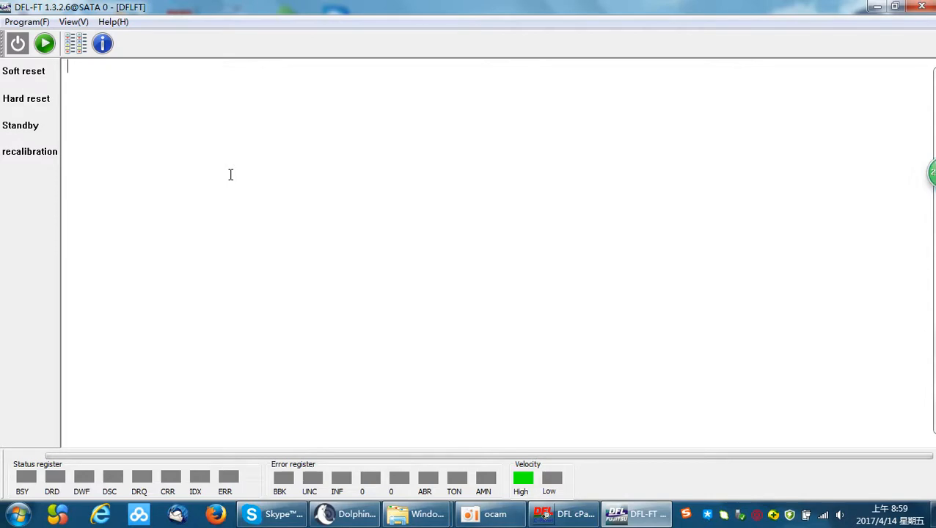
# - Power up the drive so DFL-FT detects the TOSHIBA MK5076GSXN
pyautogui.click(17, 43)
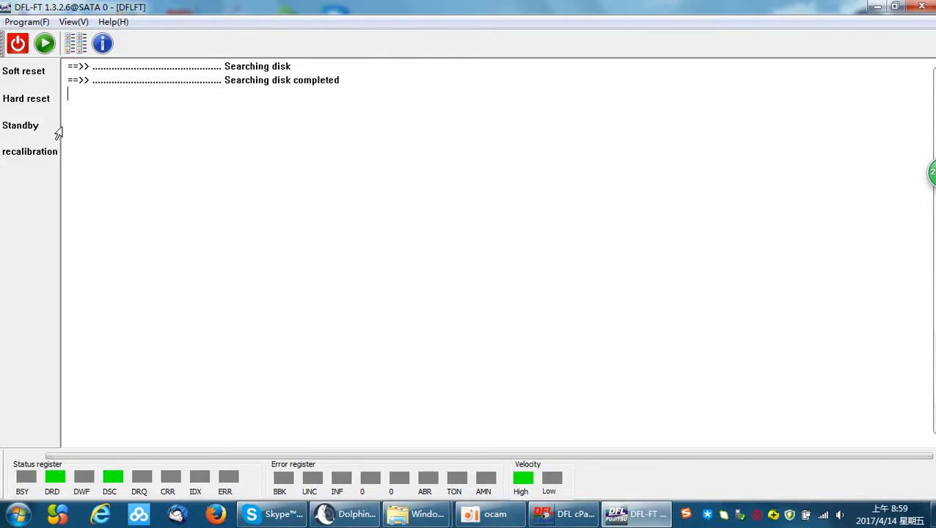
pyautogui.moveTo(176, 71)
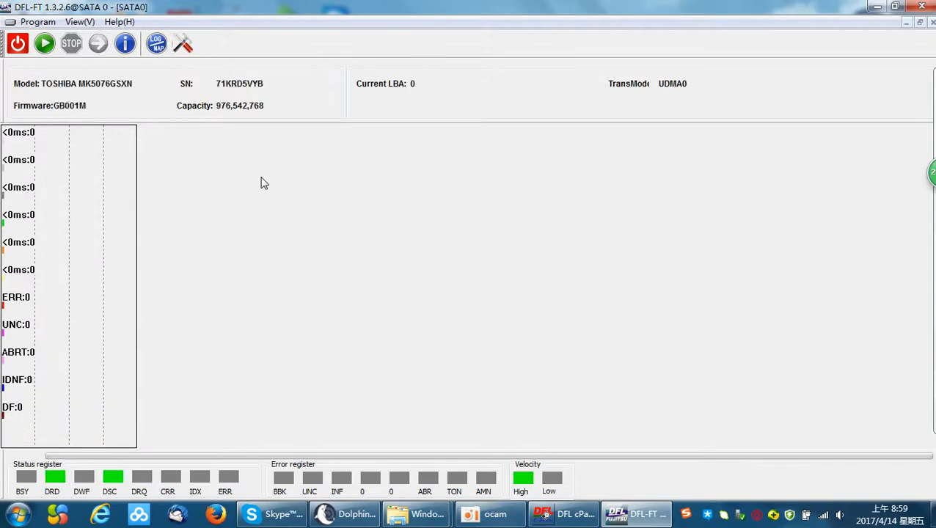
# - Run a Read Verify scan with default settings to about 0.5%, then stop it
pyautogui.click(44, 43)
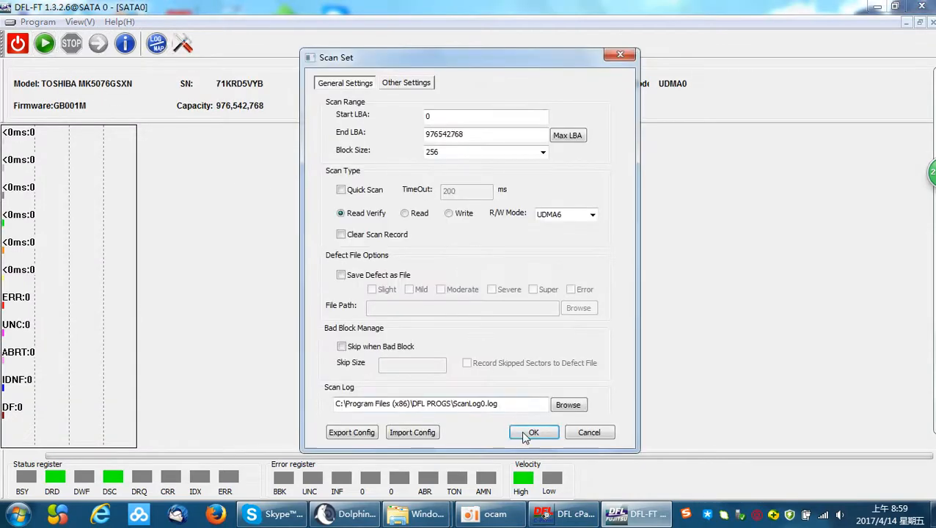
pyautogui.click(533, 432)
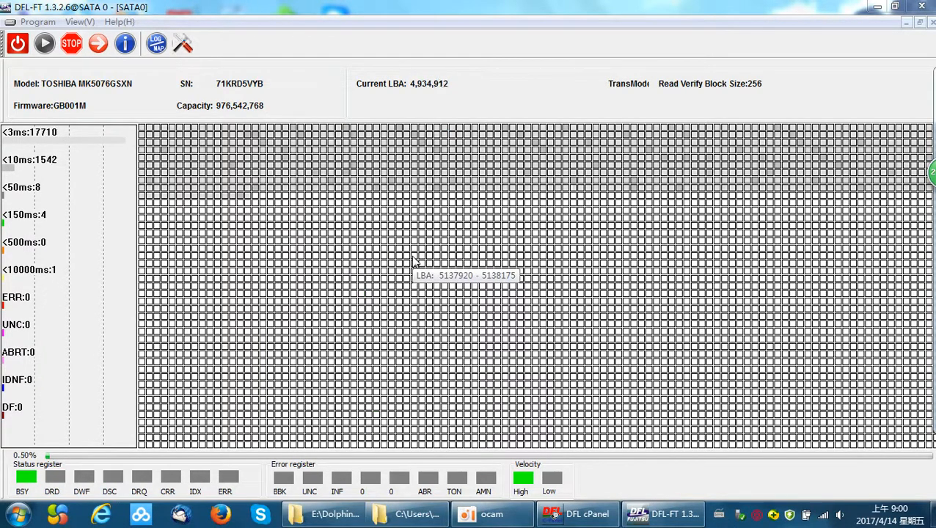
pyautogui.click(71, 43)
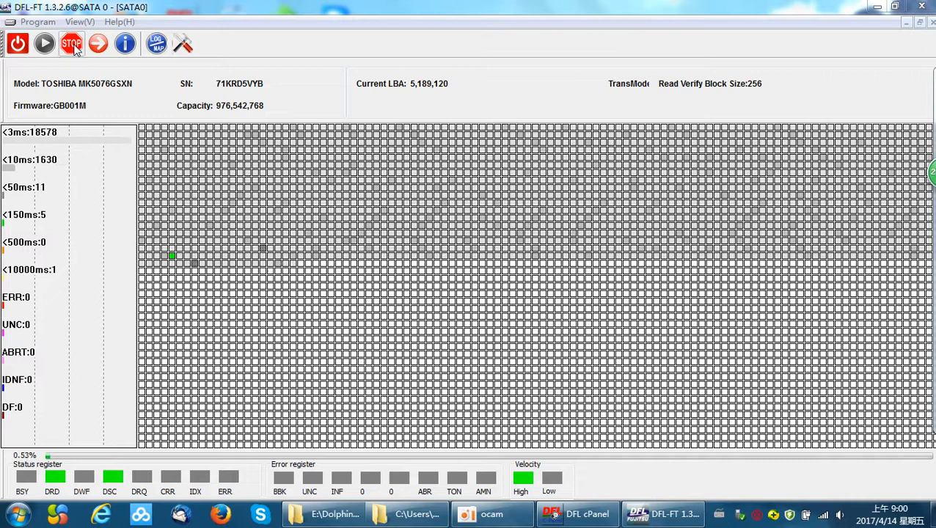
# - Obtain the drive's Basic Info details and accept the firmware backup folder despite it not being empty
pyautogui.click(71, 43)
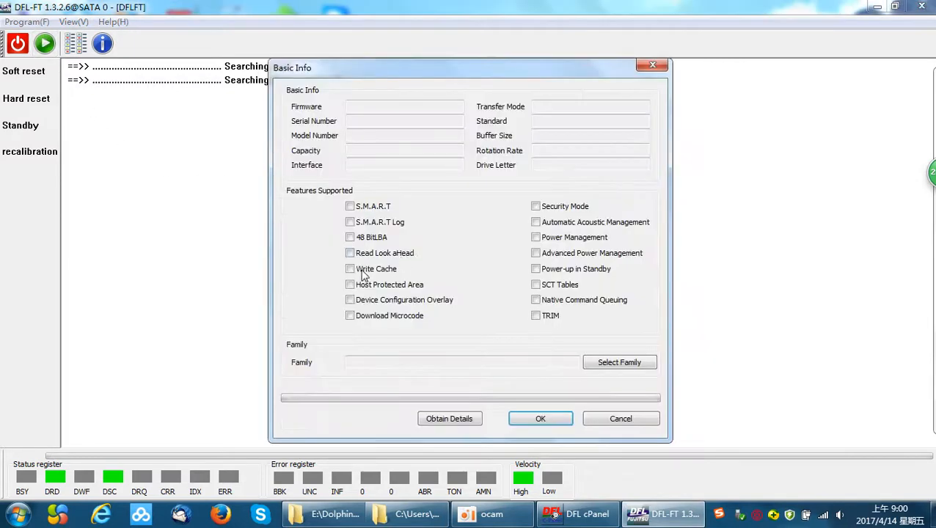
pyautogui.click(449, 419)
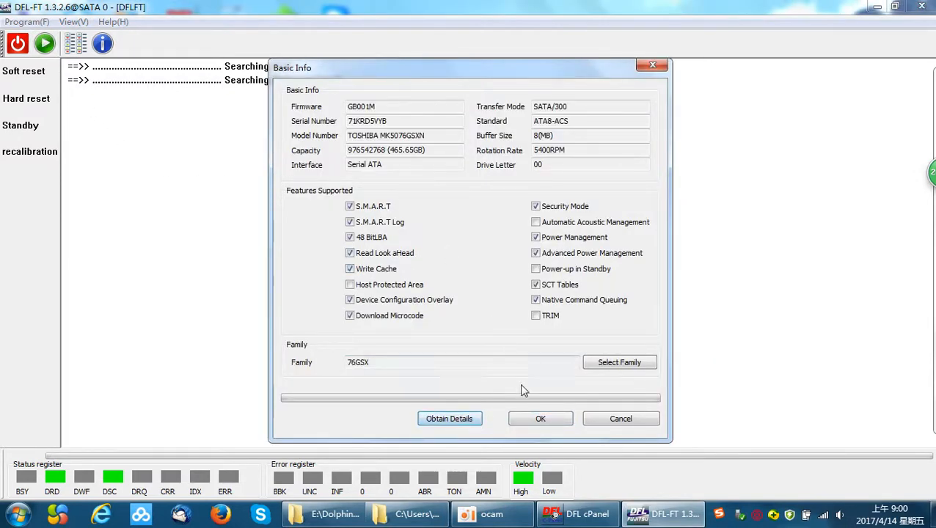
pyautogui.click(541, 418)
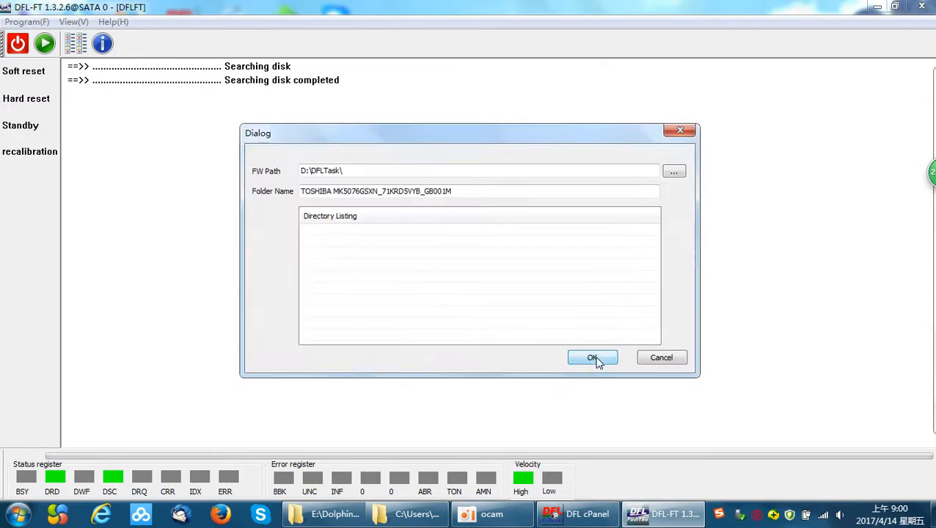
pyautogui.click(592, 357)
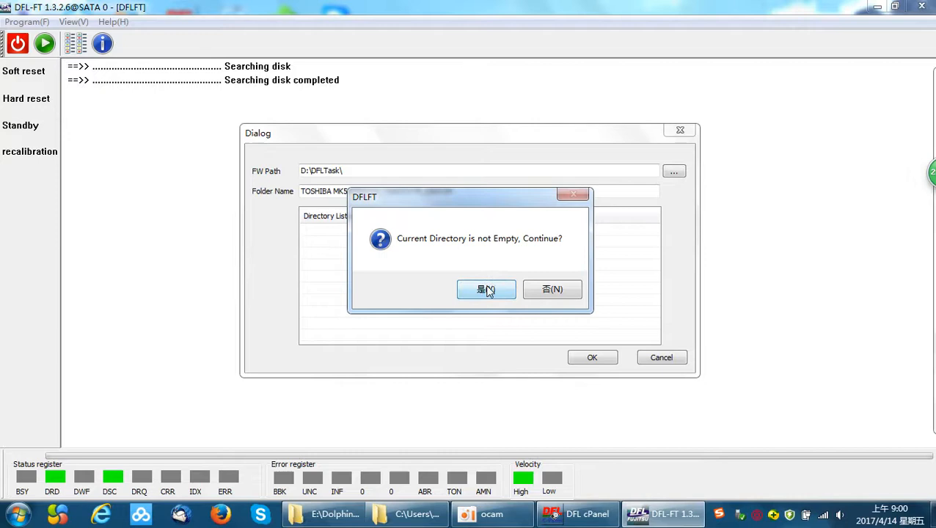
pyautogui.click(487, 289)
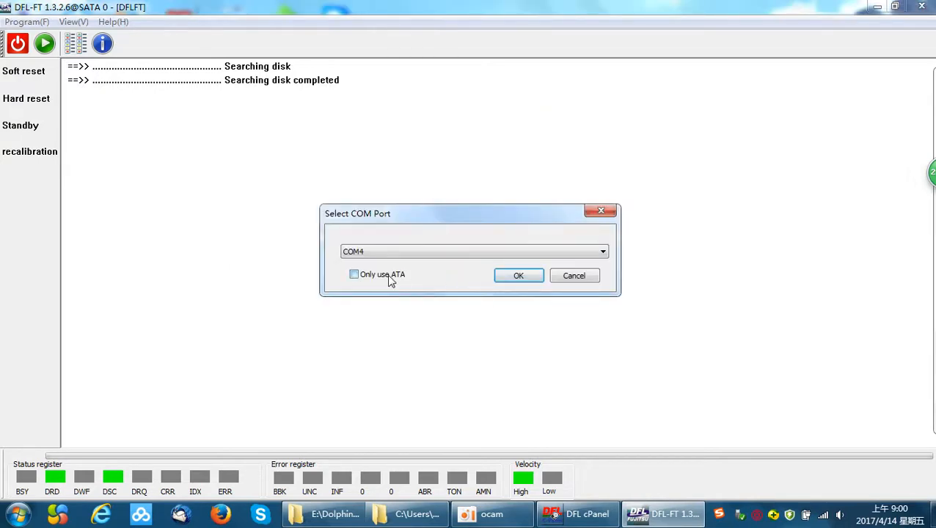
# - Initialize the Toshiba tools for the 76GSX family using ATA-only communication
pyautogui.click(355, 273)
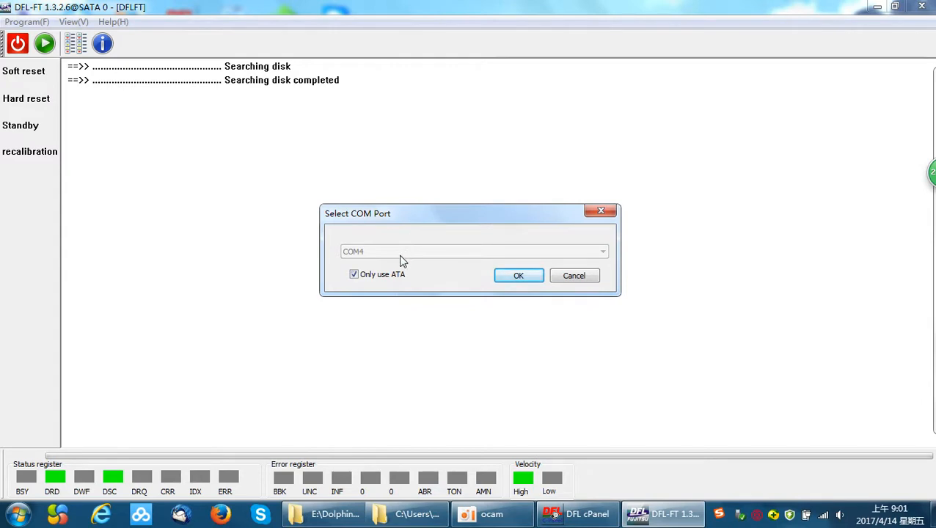
pyautogui.click(519, 275)
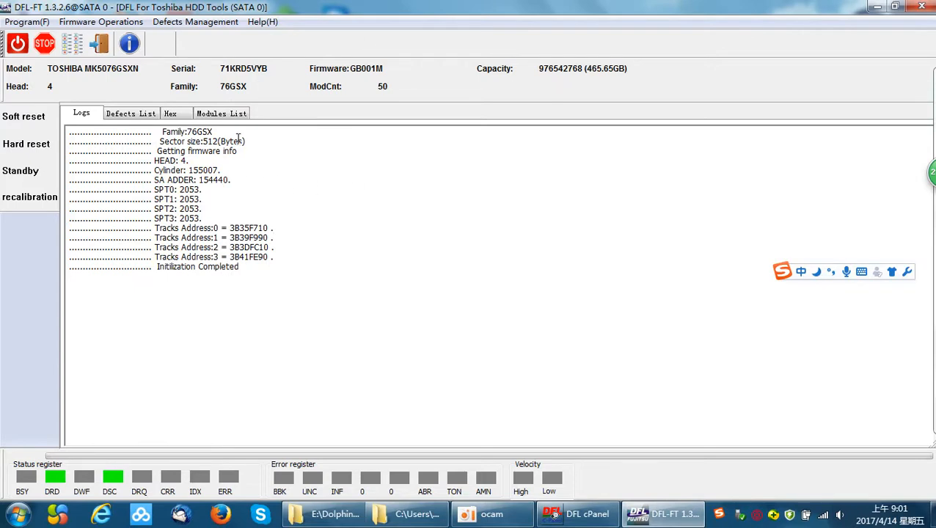
# - View the drive's S.M.A.R.T attribute table via Defects Management, including Current Pending Sector Count 24
pyautogui.click(195, 21)
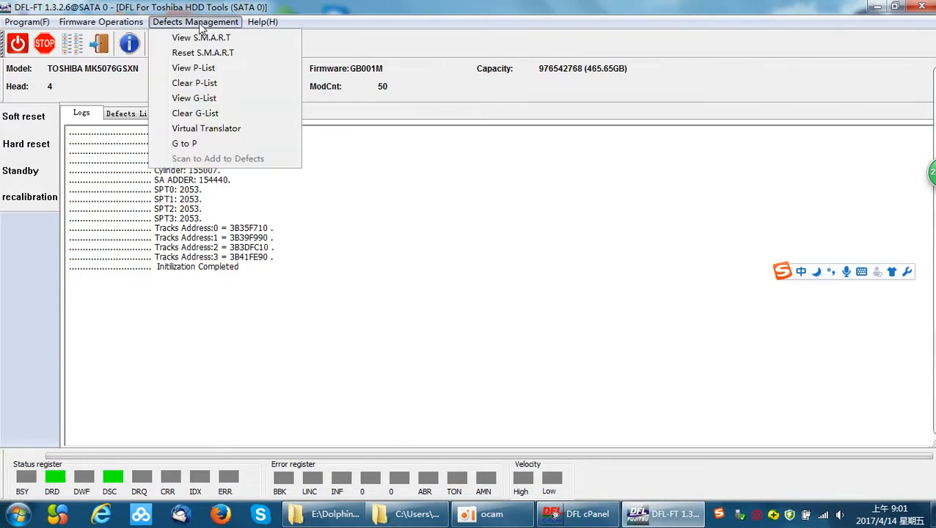
pyautogui.click(200, 38)
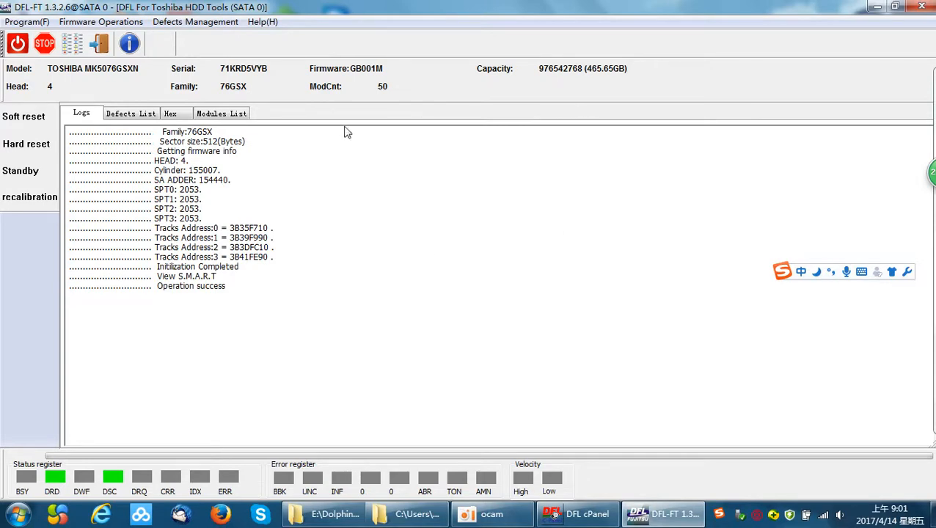
pyautogui.click(131, 113)
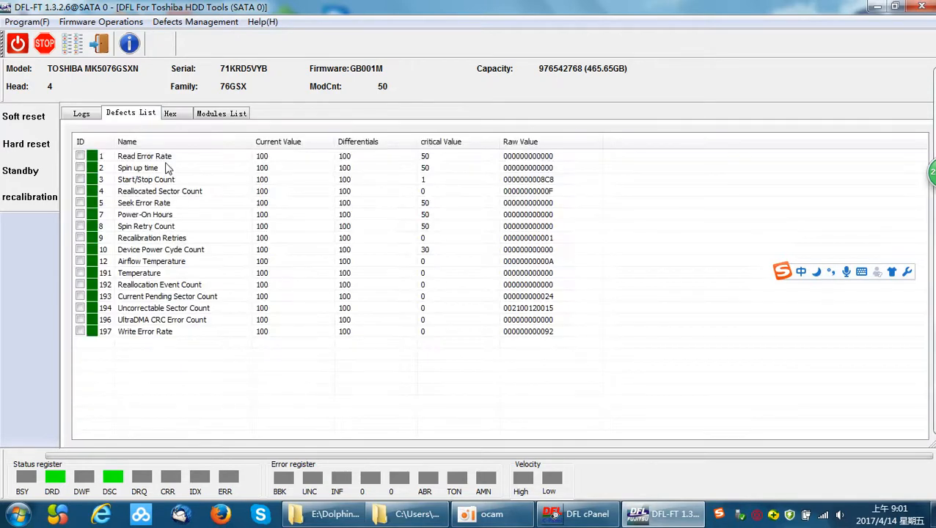
pyautogui.moveTo(183, 246)
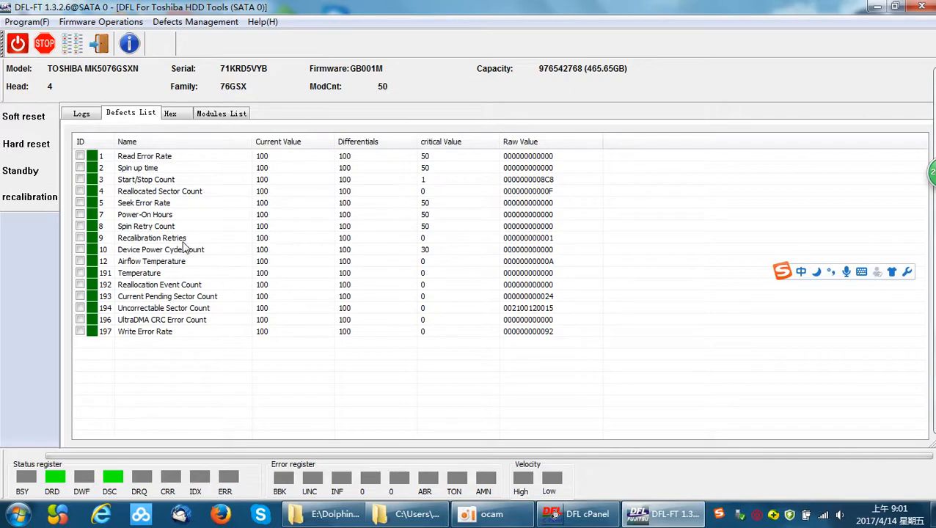
pyautogui.click(196, 21)
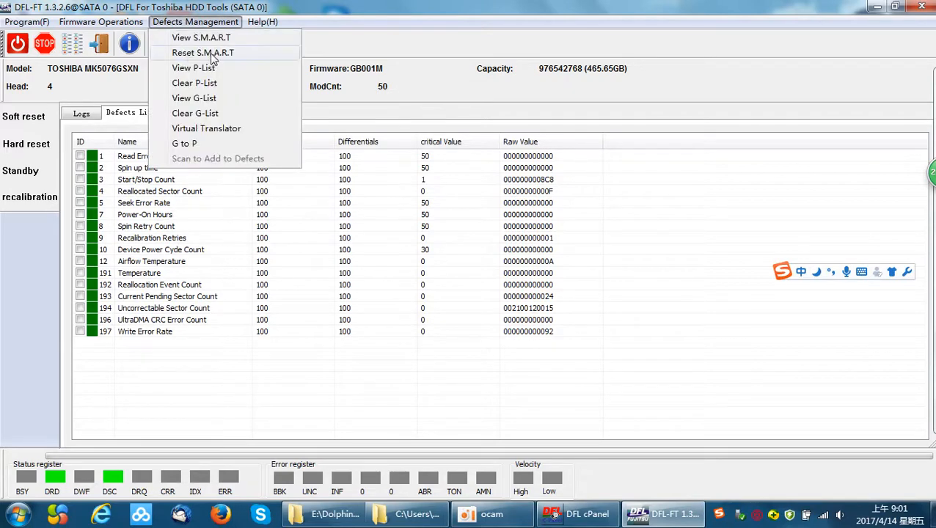
# - Reset the drive's S.M.A.R.T data from Defects Management
pyautogui.click(200, 37)
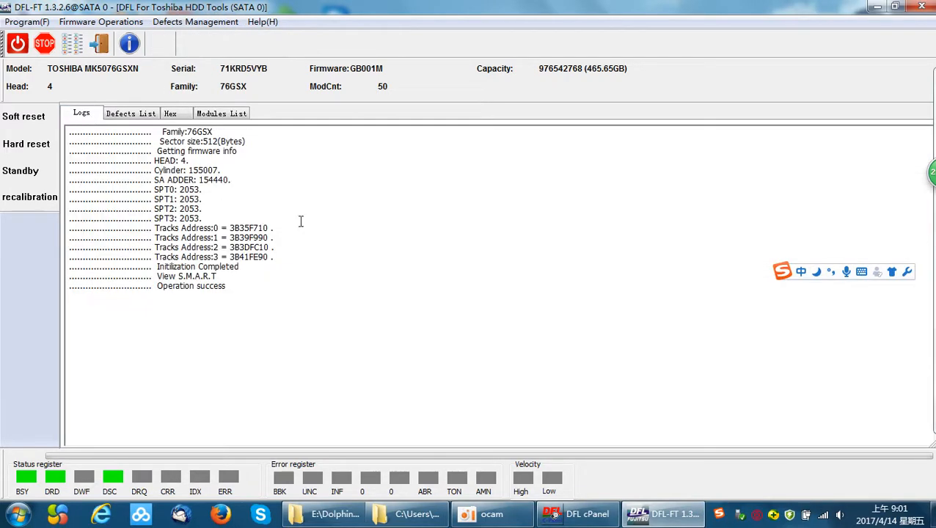
pyautogui.moveTo(233, 219)
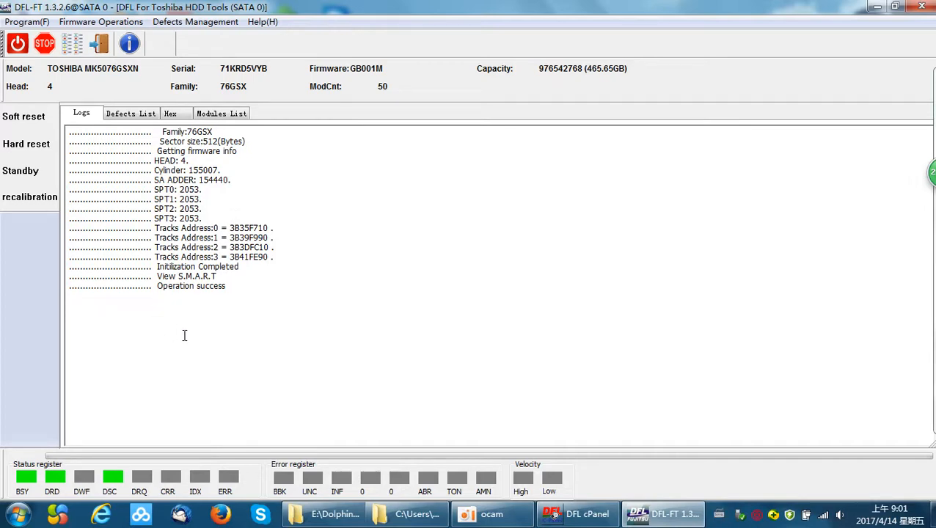
pyautogui.moveTo(295, 284)
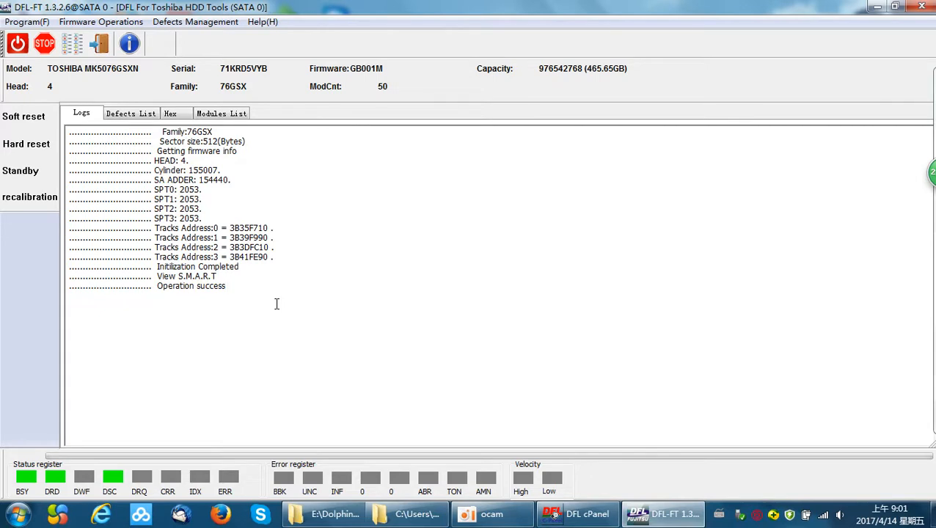
pyautogui.moveTo(43, 485)
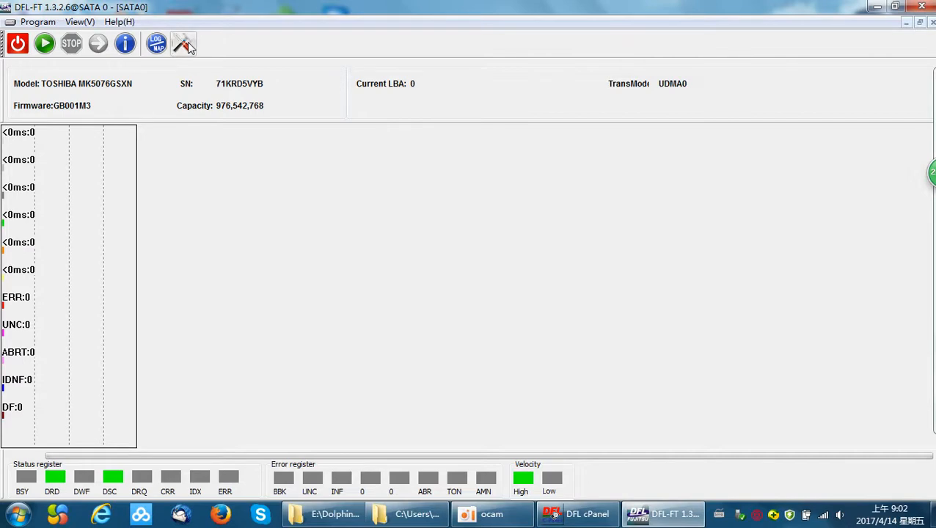
# - Switch the scan mode to Write, allow overwriting the log file, and start the full zero-fill scan
pyautogui.click(183, 43)
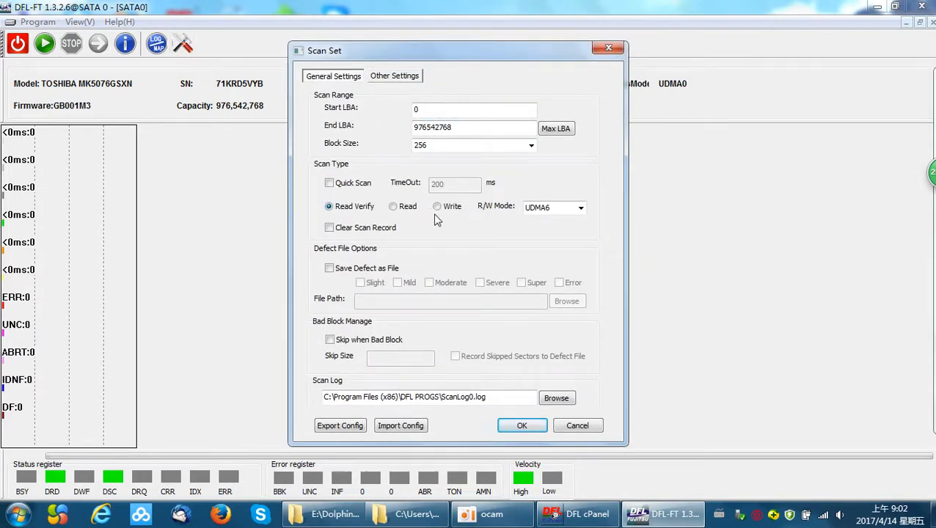
pyautogui.click(437, 206)
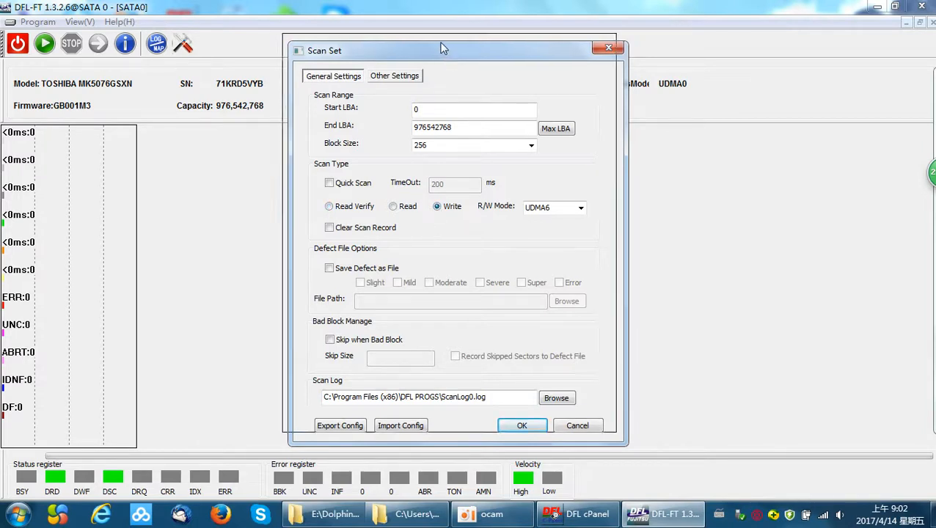
pyautogui.moveTo(443, 50); pyautogui.dragTo(440, 39)
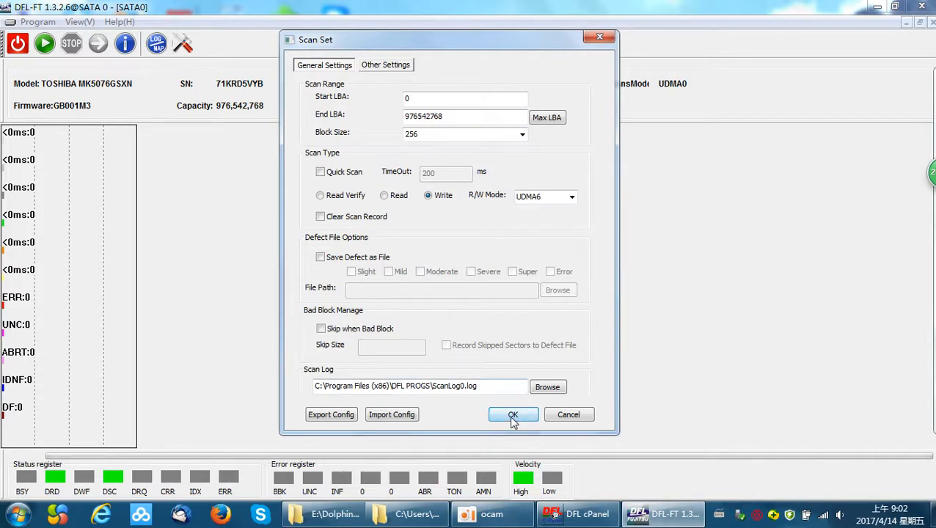
pyautogui.click(513, 415)
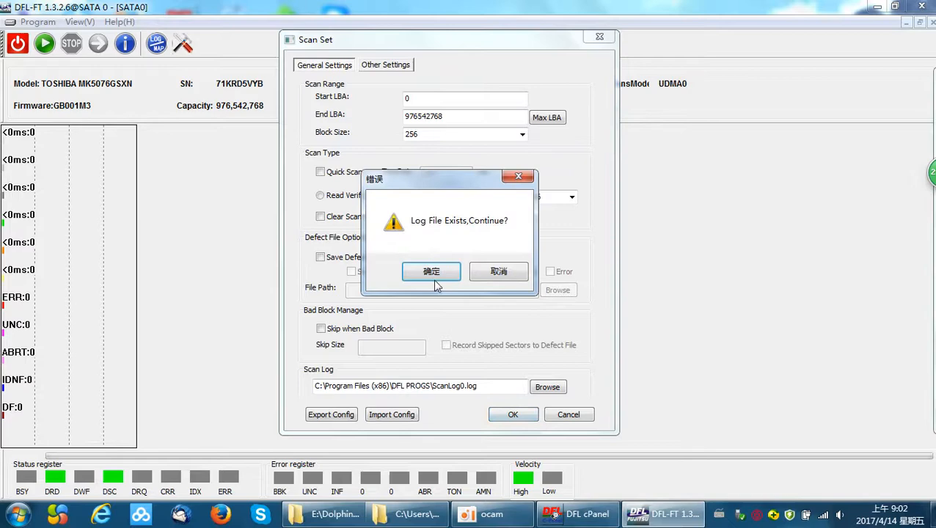
pyautogui.click(431, 271)
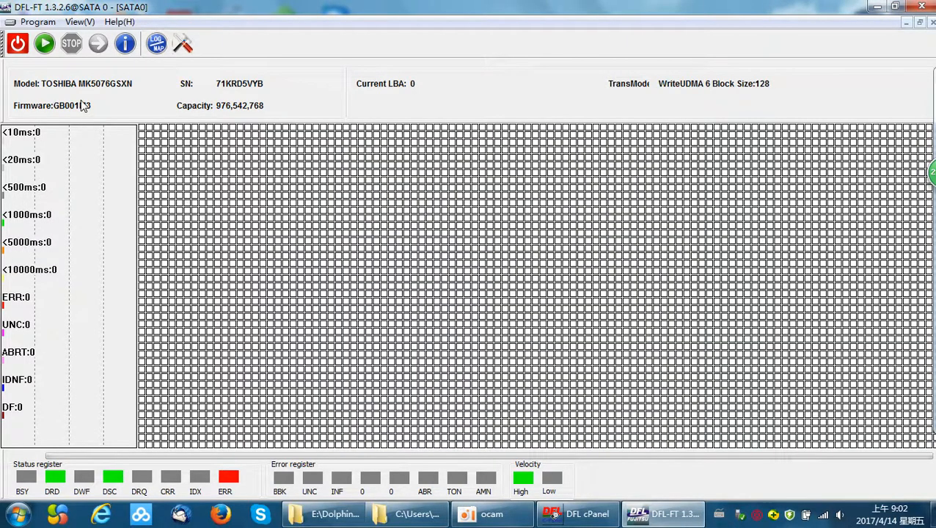
pyautogui.click(44, 43)
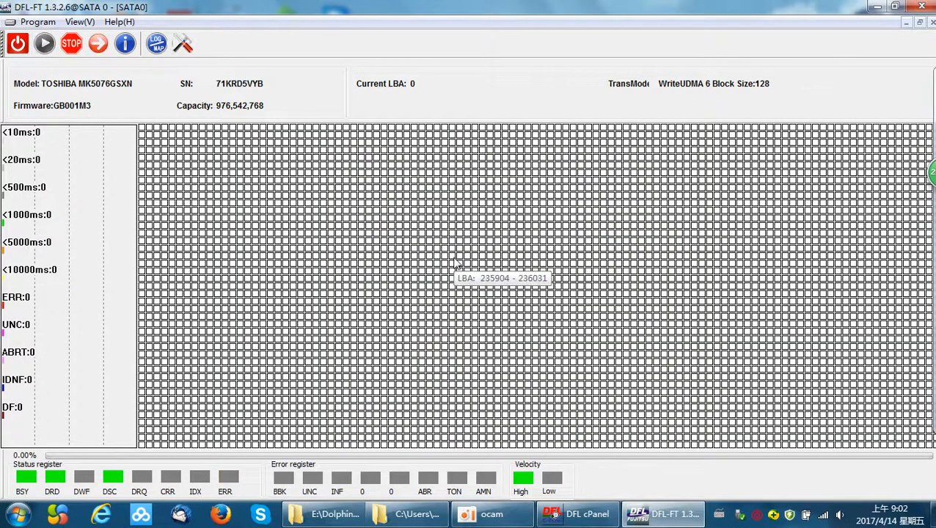